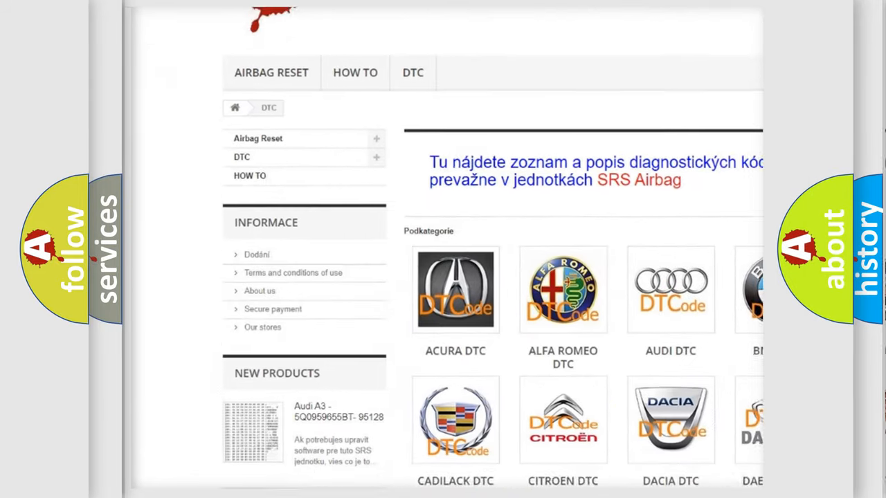
Step: Scroll down the DTC category page to reveal the car-brand tiles from Acura to Honda
scroll("down", 3)
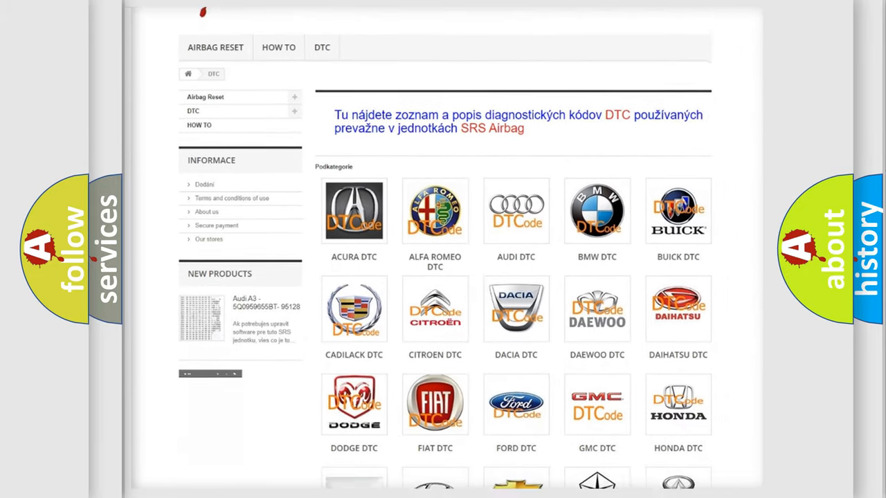
scroll("down", 3)
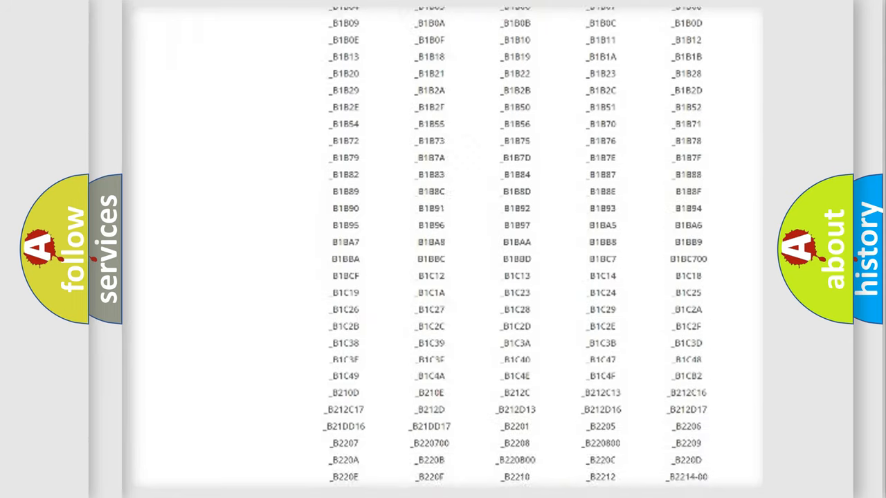
Step: Scroll the page to show the list of diagnostic codes such as B1B09 and B1B0A
scroll("up", 3)
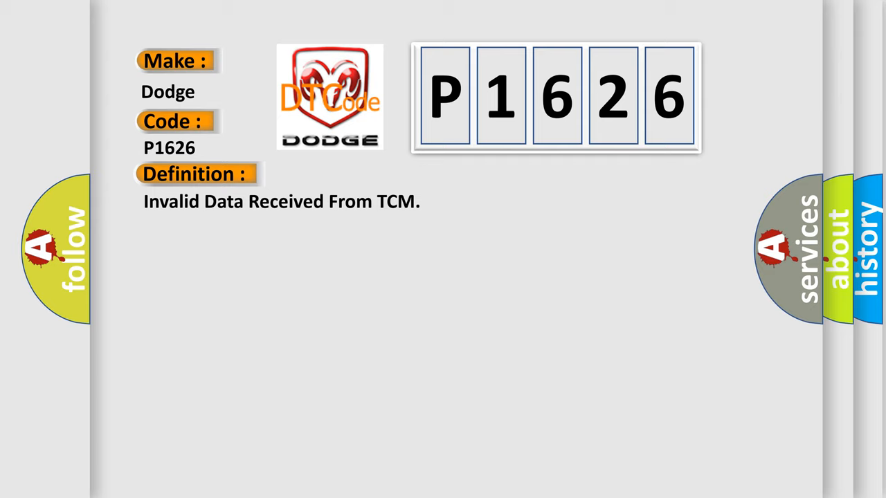
Step: Advance the Dodge P1626 slide to show its Description: invalid data received from the TCM
left_click(360, 174)
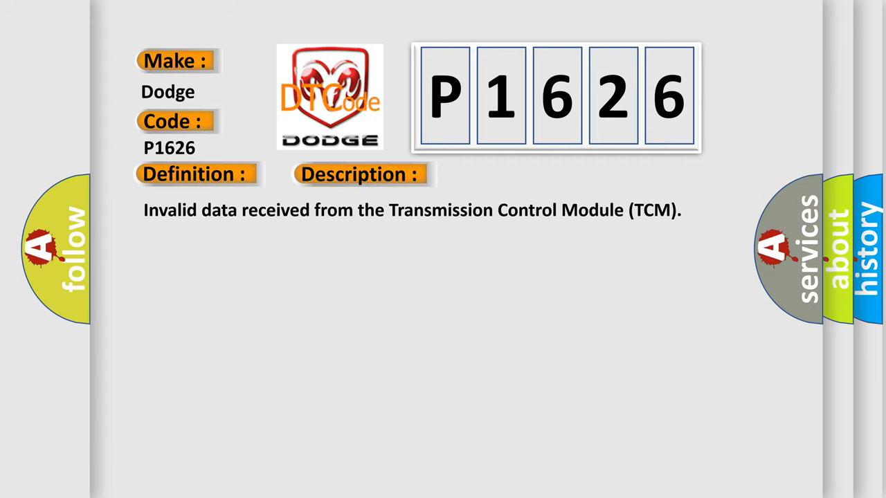